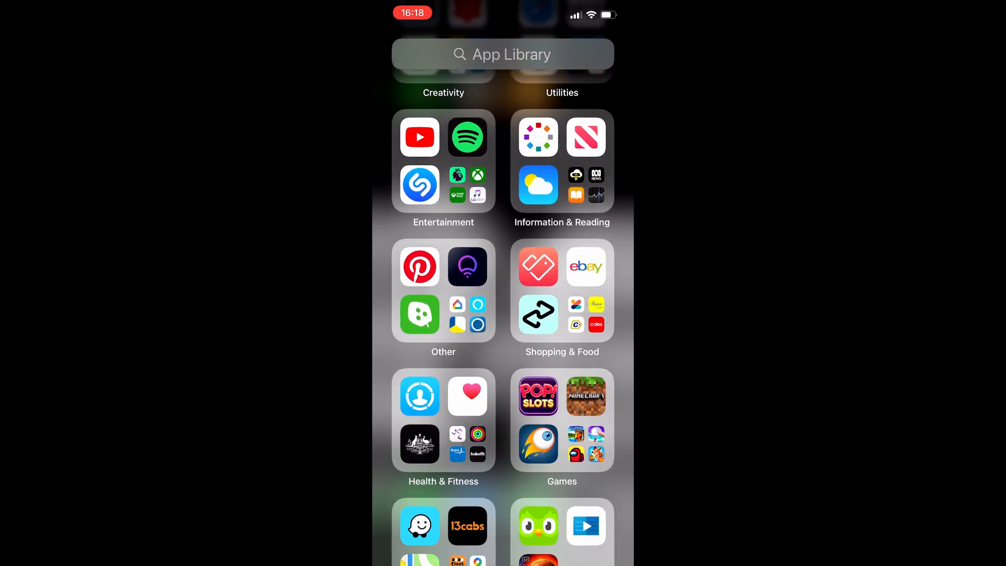
Search the Home Screen for "code Scanner" and launch the Code Scanner app.
scroll("down", 3)
type("Cod")
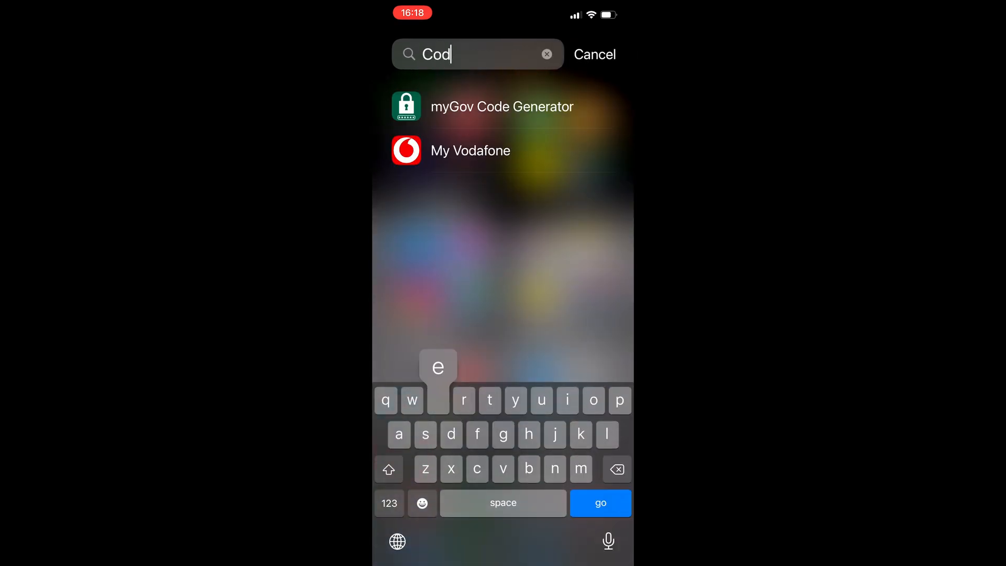
type("e")
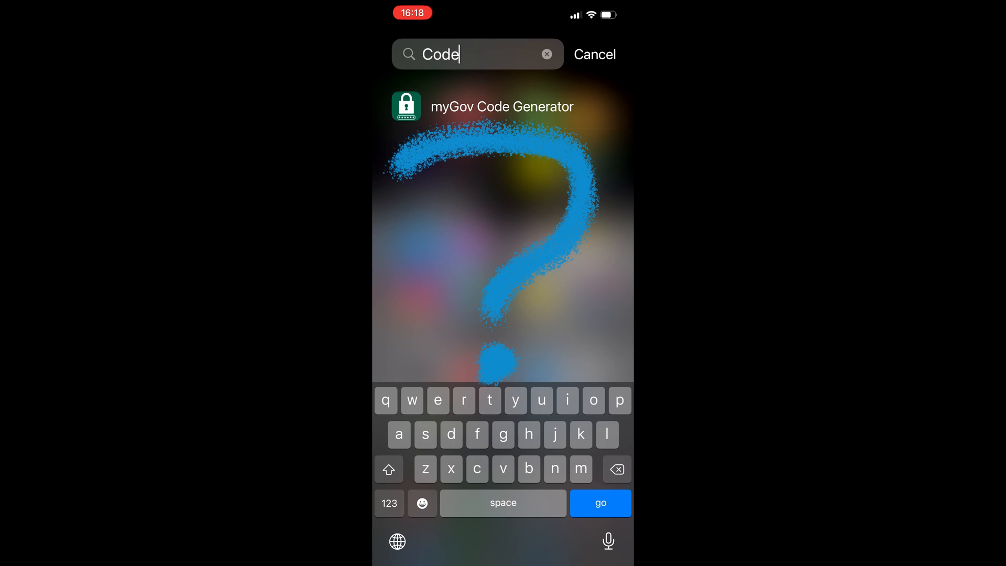
left_click(545, 54)
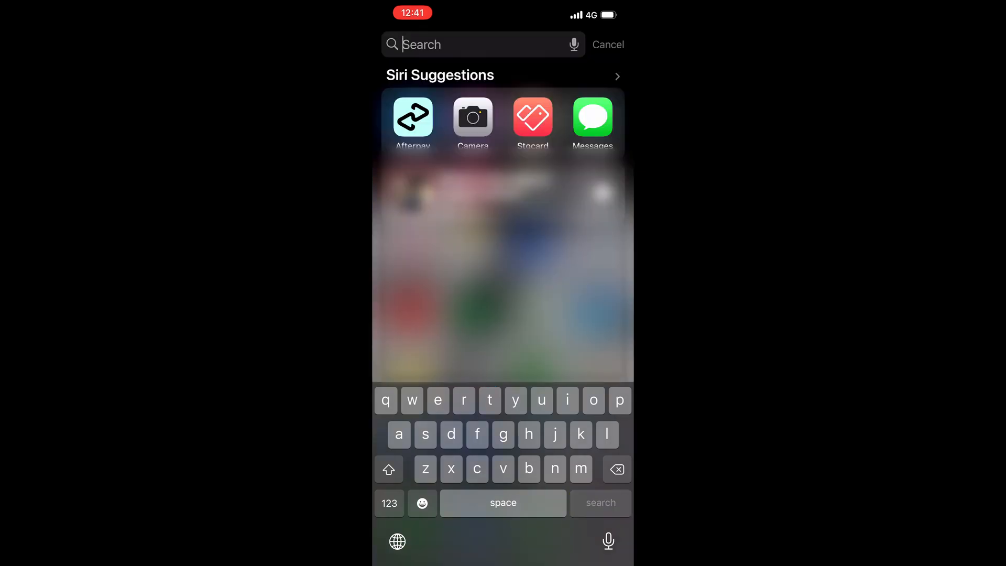
type("code Scanner")
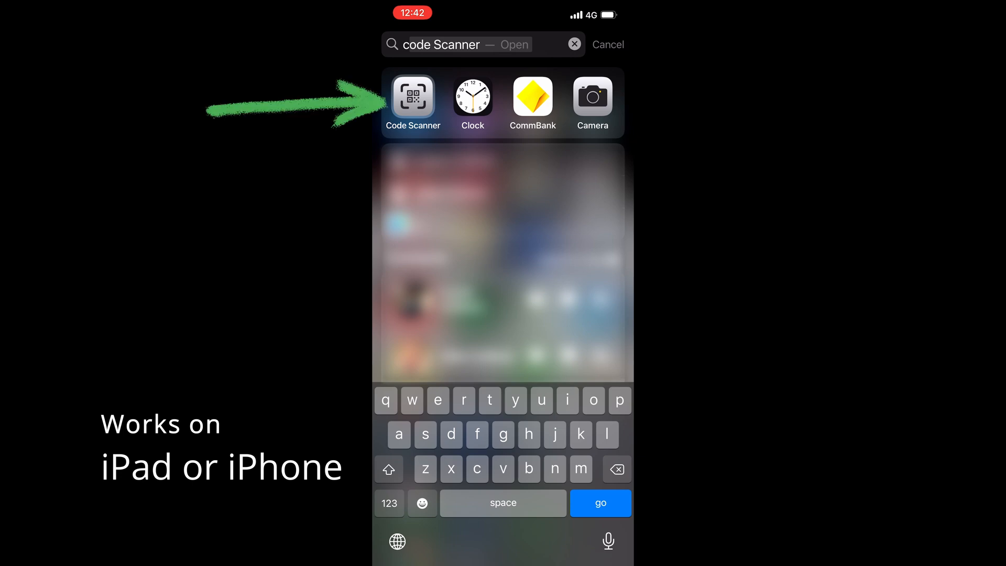
left_click(412, 98)
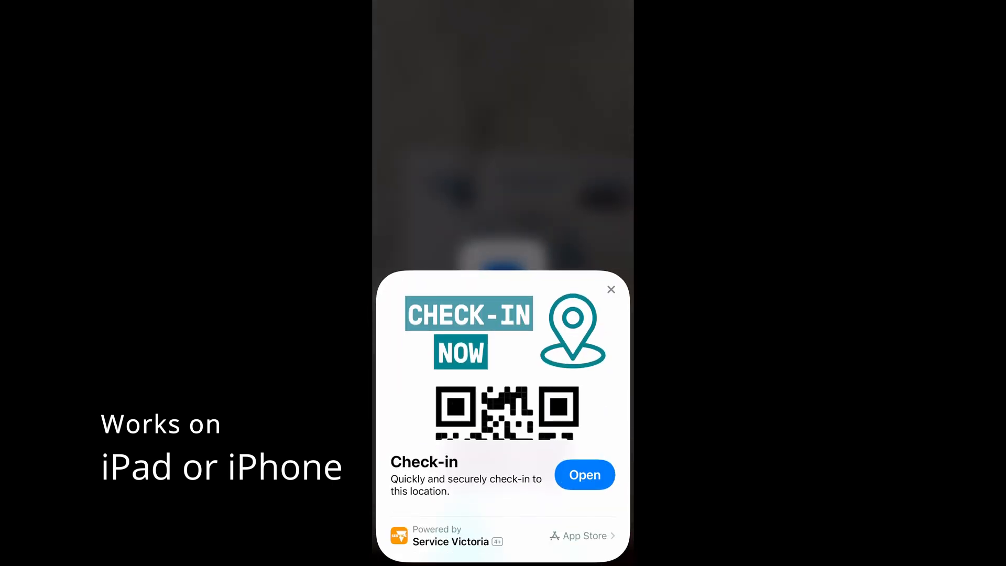
Open the scanned Service Victoria location check-in from the QR code.
left_click(584, 474)
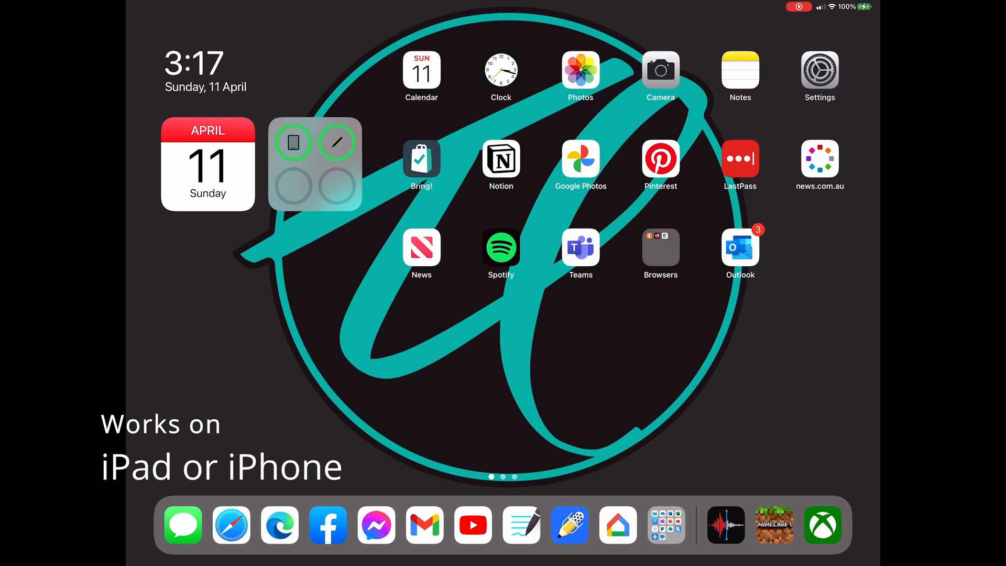
Add Code Scanner from More Controls to the included Control Centre controls.
left_click(820, 69)
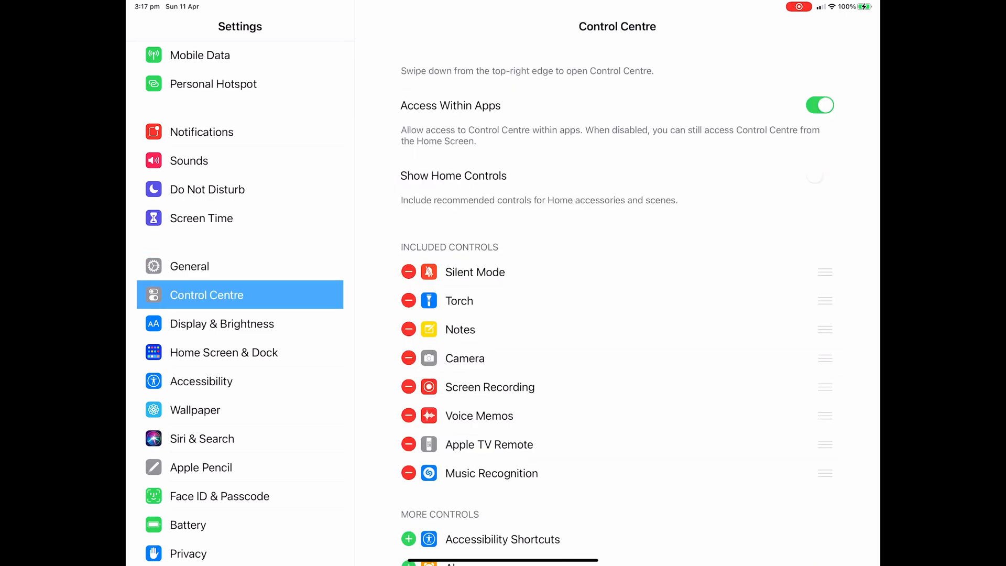
scroll("down", 3)
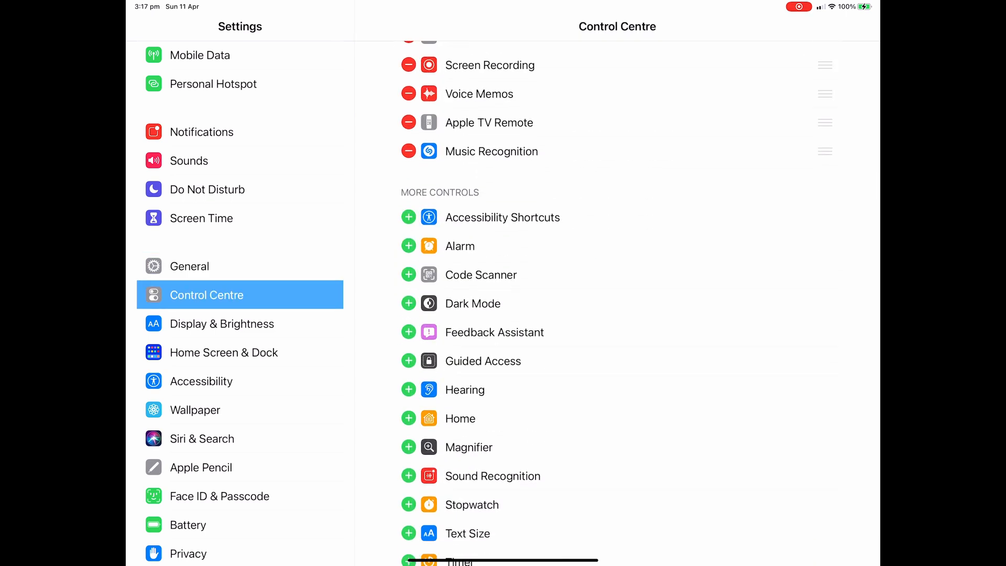
left_click(408, 275)
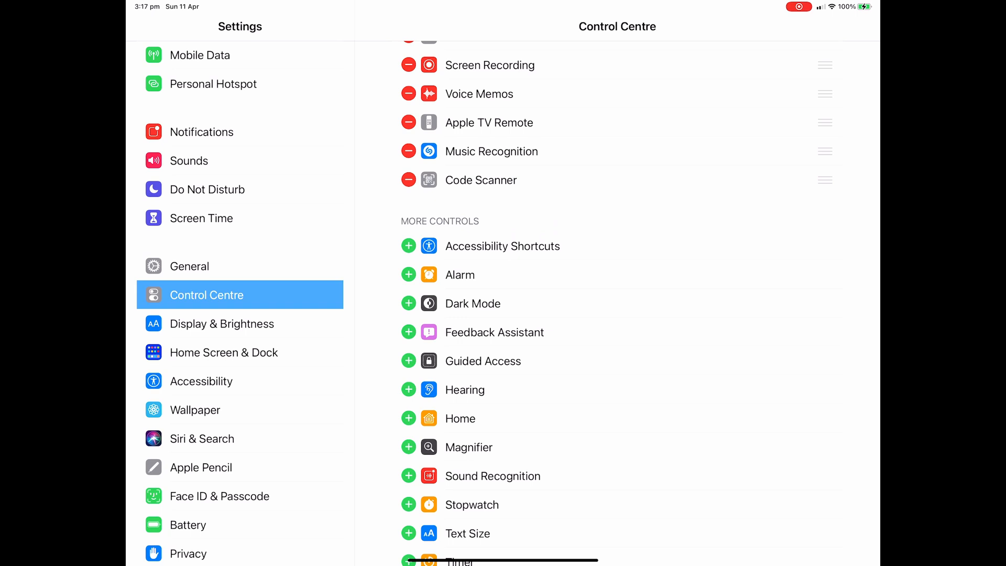